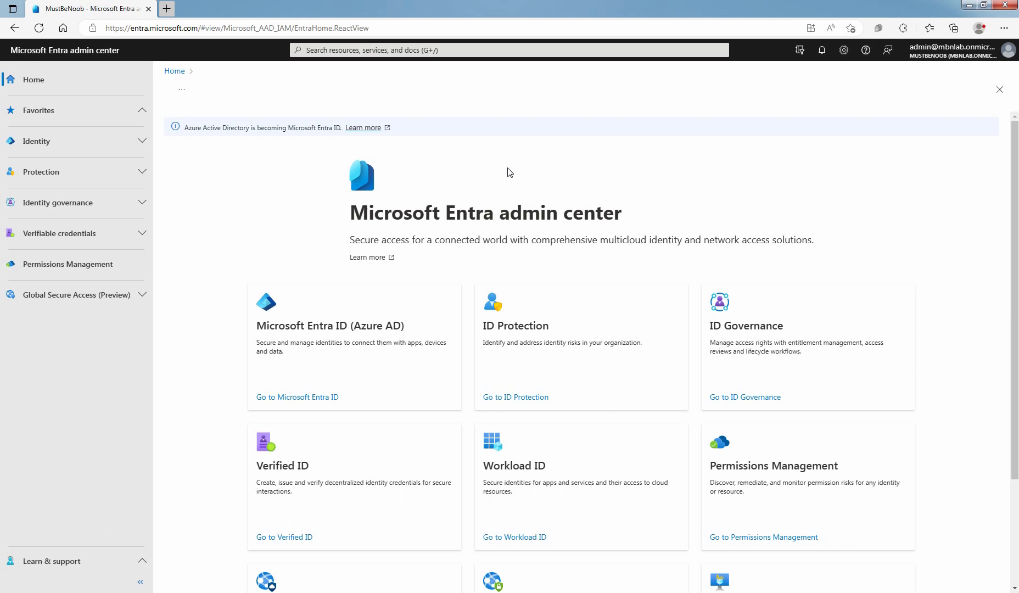
pyautogui.moveTo(514, 174)
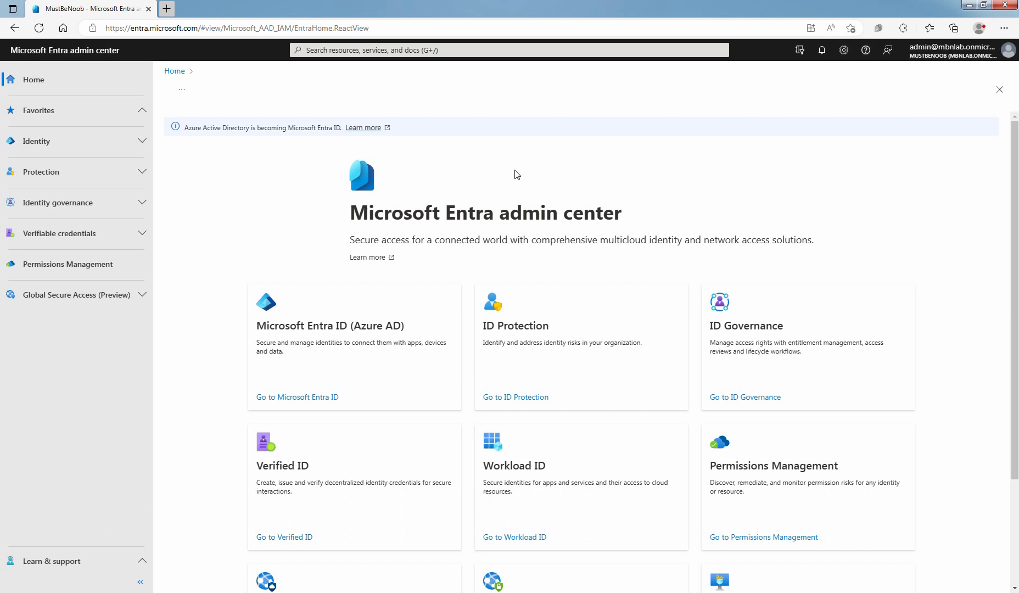
pyautogui.moveTo(297, 398)
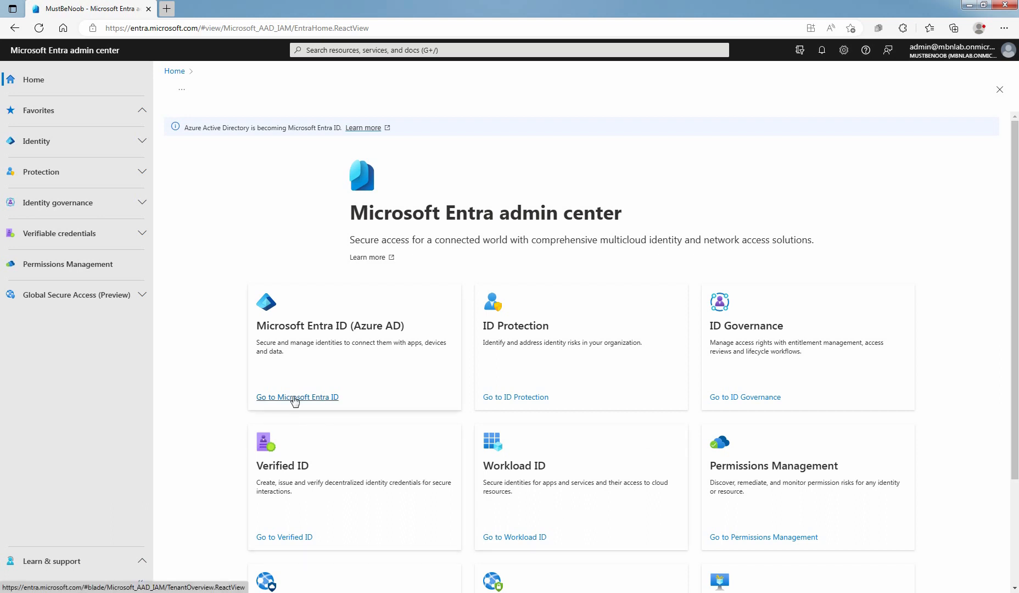
pyautogui.click(297, 396)
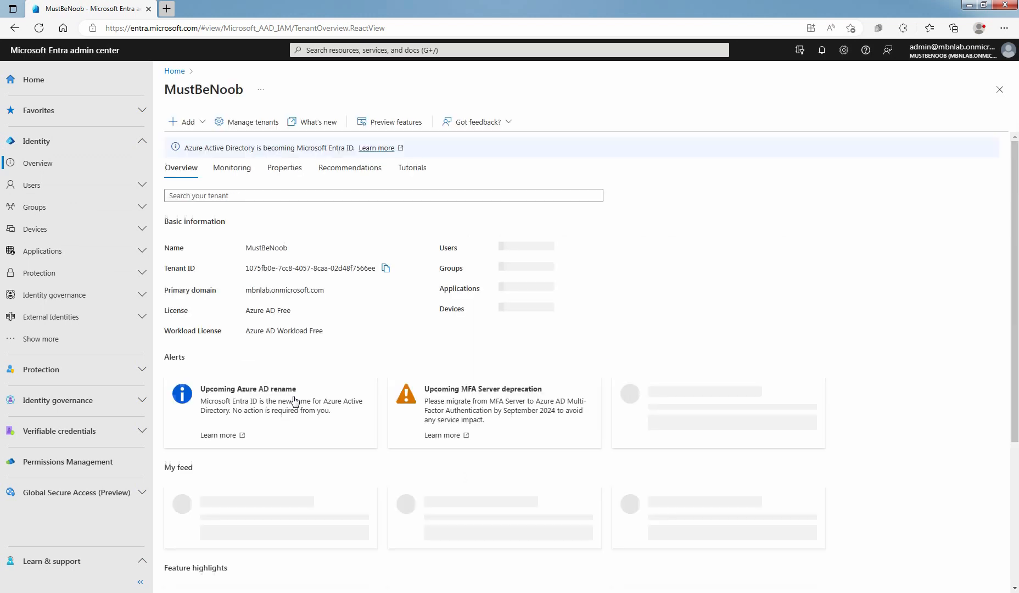
pyautogui.click(31, 184)
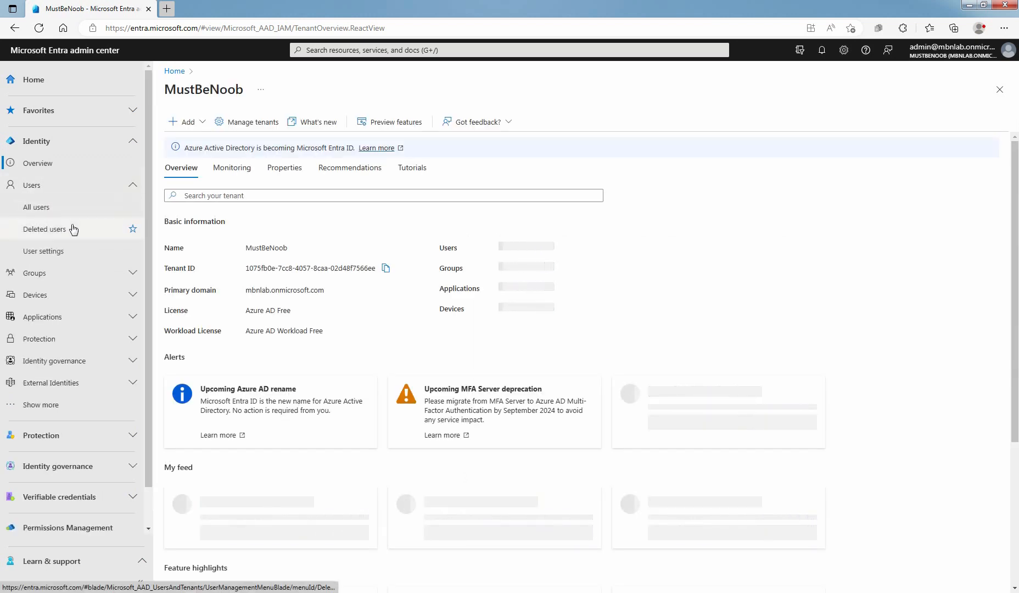
pyautogui.click(36, 207)
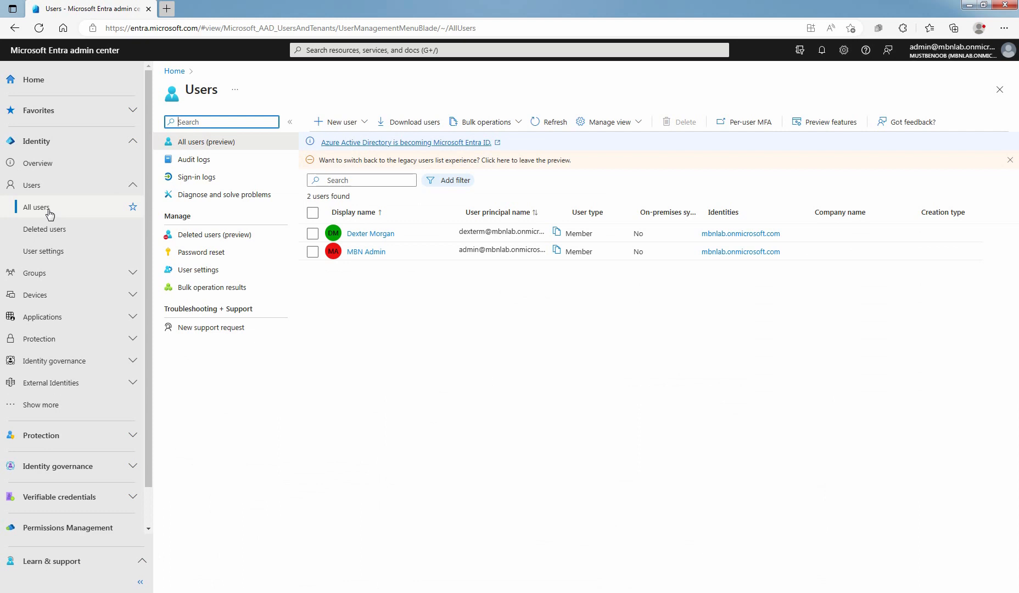
pyautogui.click(313, 233)
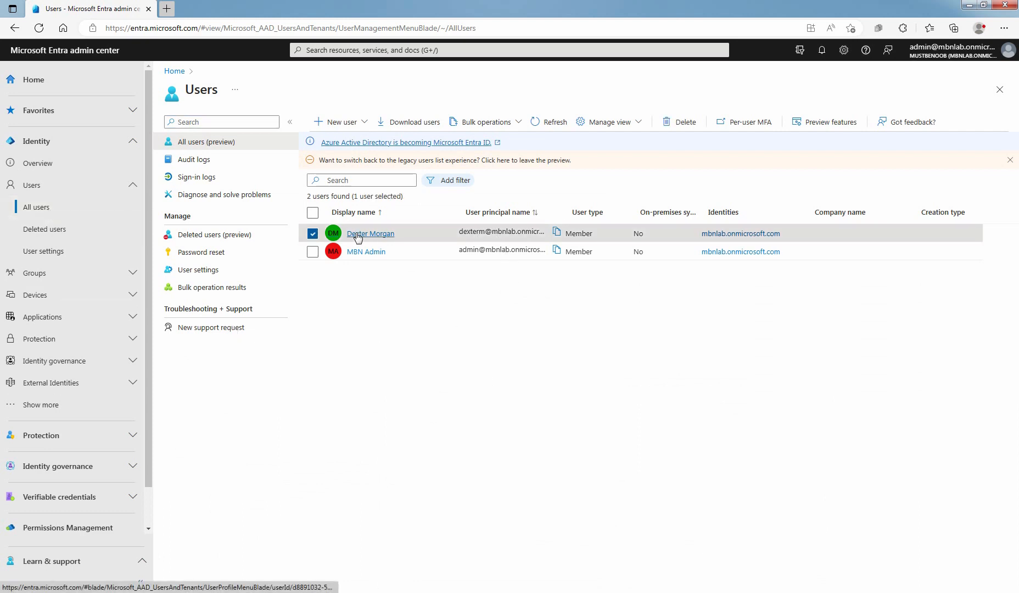
pyautogui.click(370, 234)
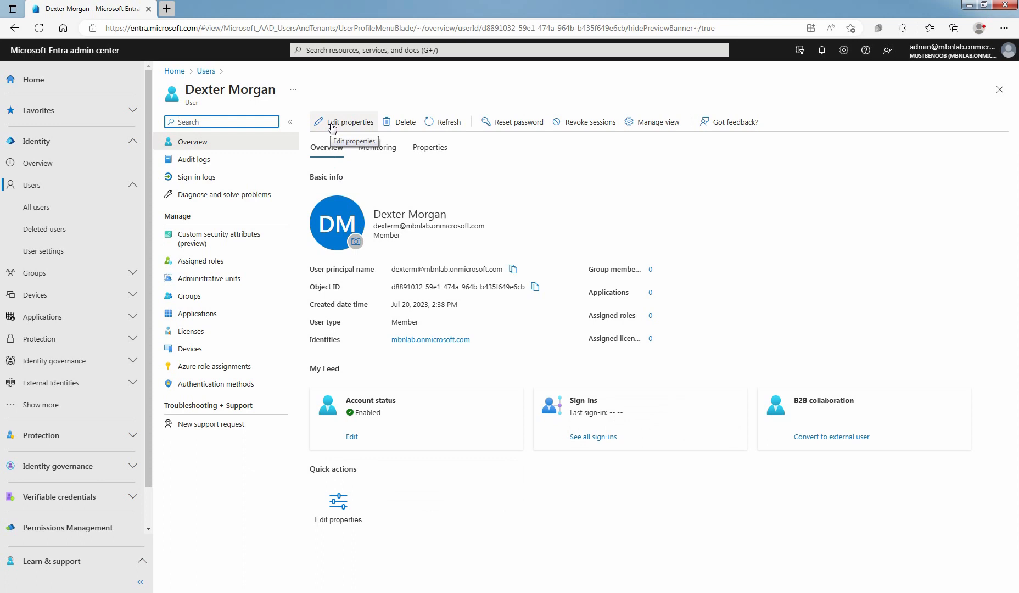
pyautogui.moveTo(434, 155)
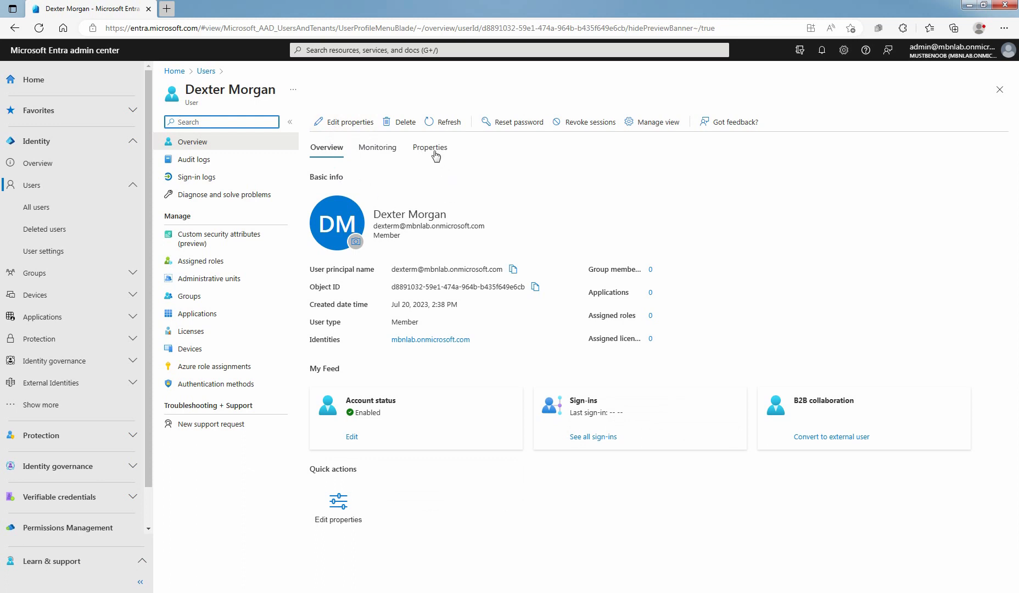
pyautogui.moveTo(350, 122)
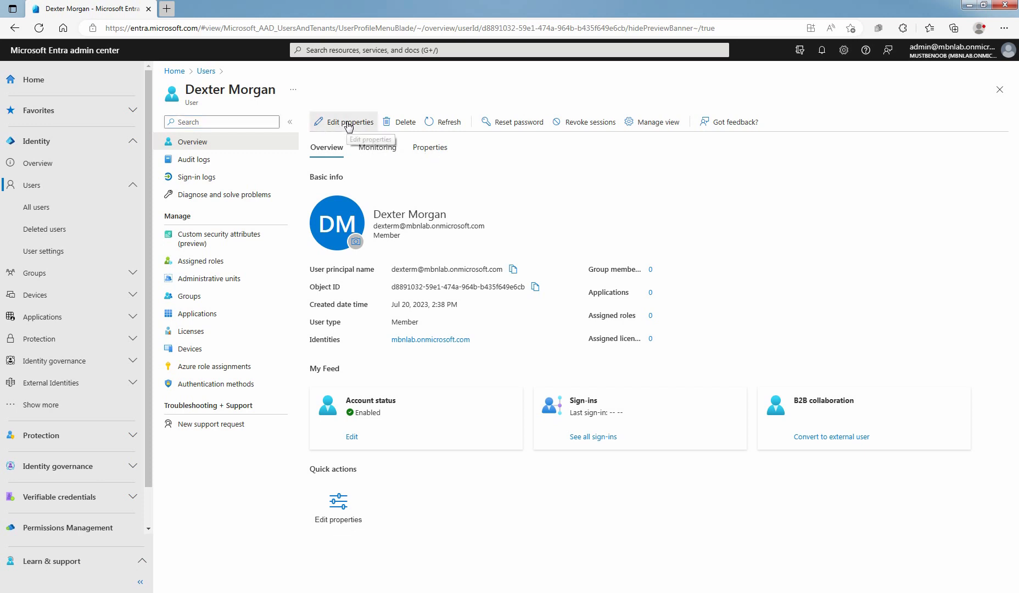
pyautogui.click(343, 122)
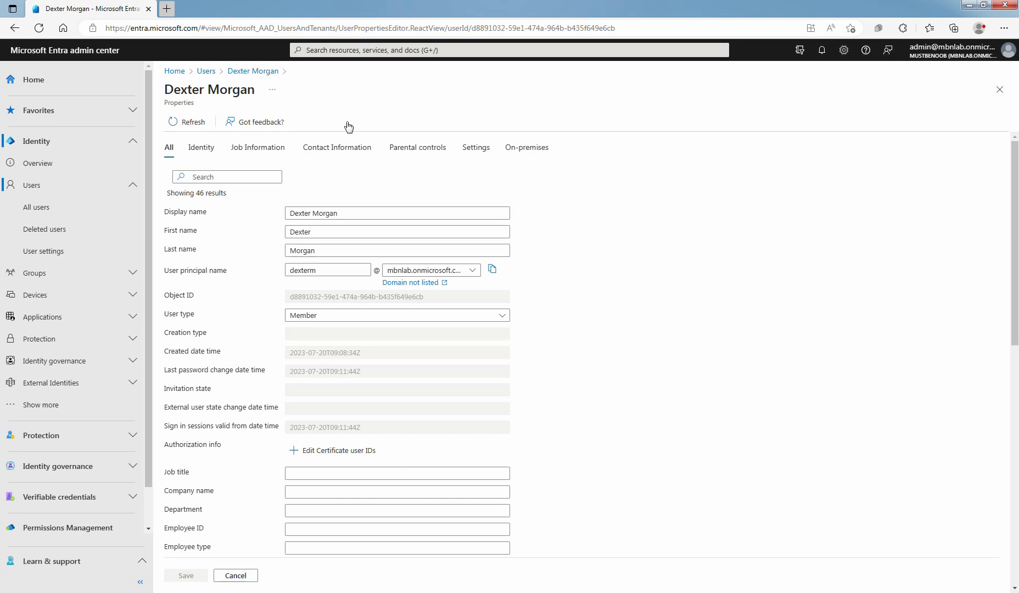
# Enter job title Application Developer under Job Information, review other tabs, and save
pyautogui.click(258, 148)
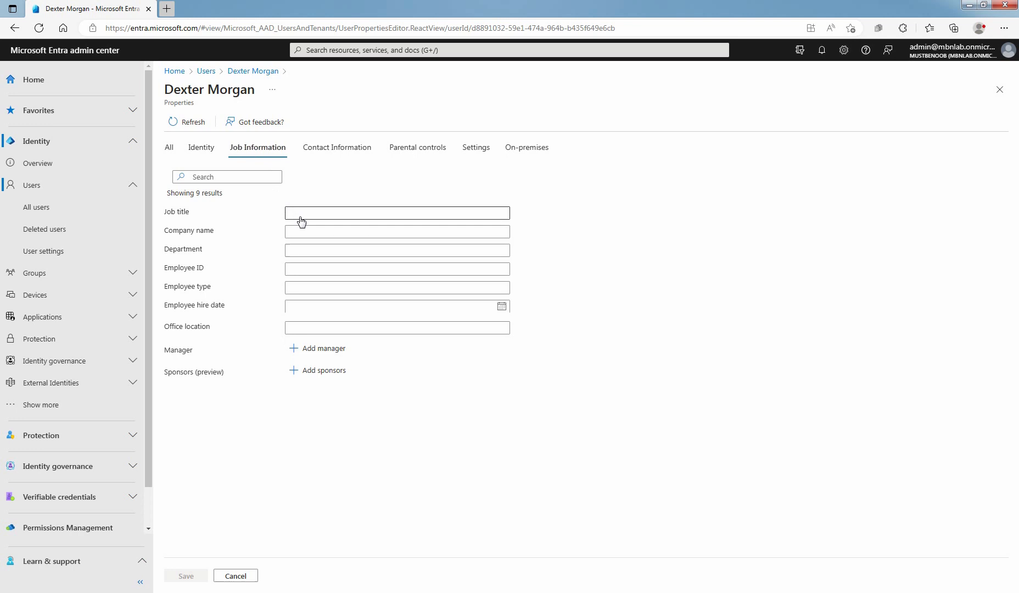
pyautogui.write('Application Developer')
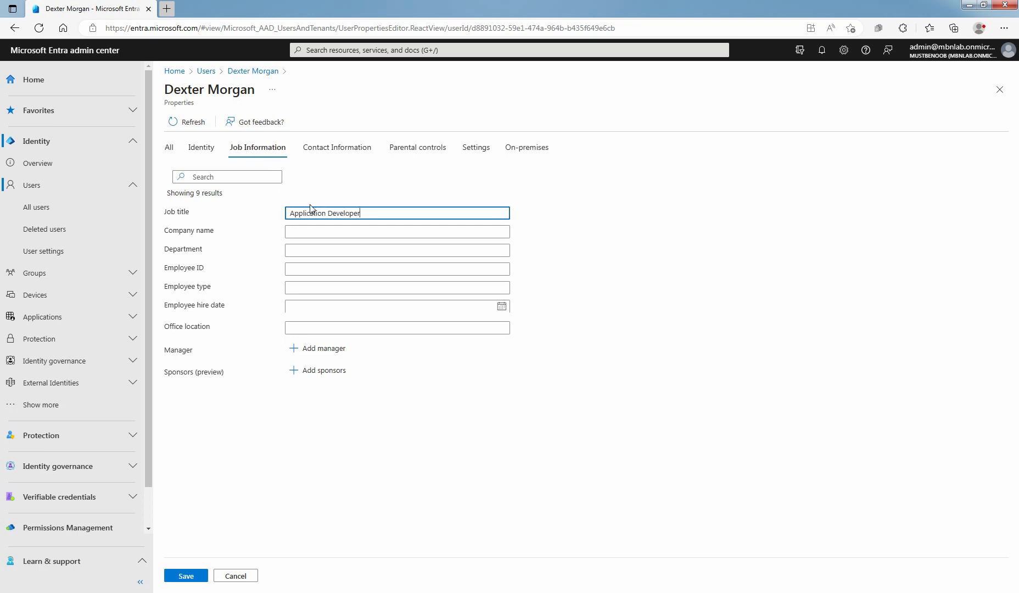
pyautogui.click(337, 147)
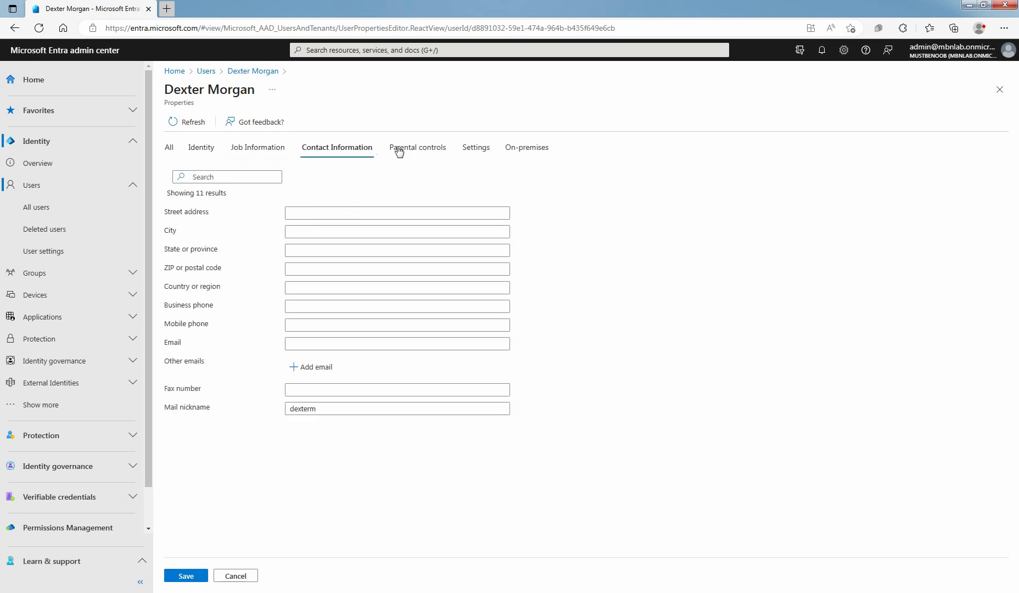
pyautogui.click(475, 148)
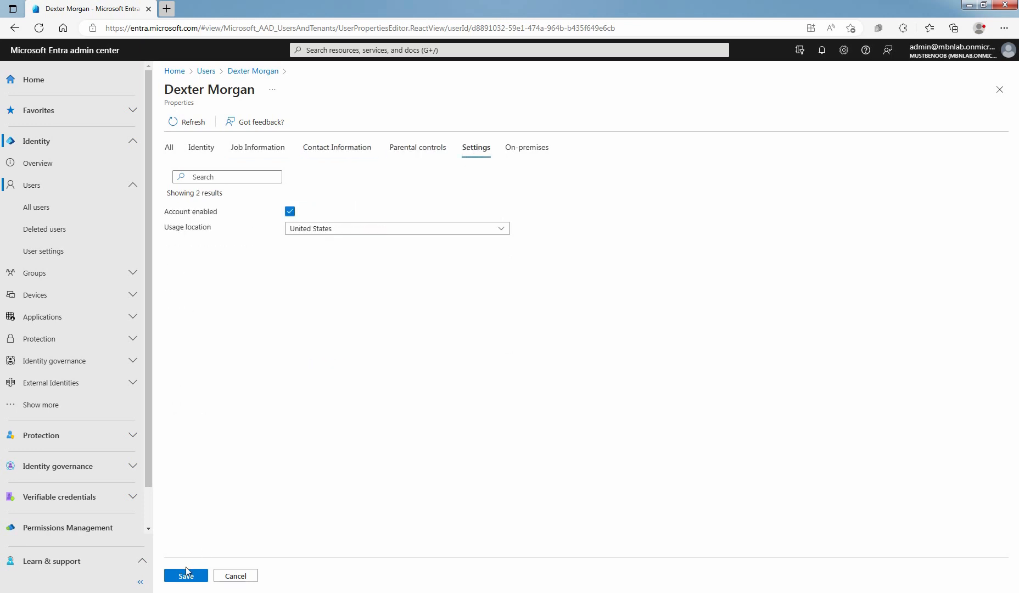
pyautogui.click(186, 576)
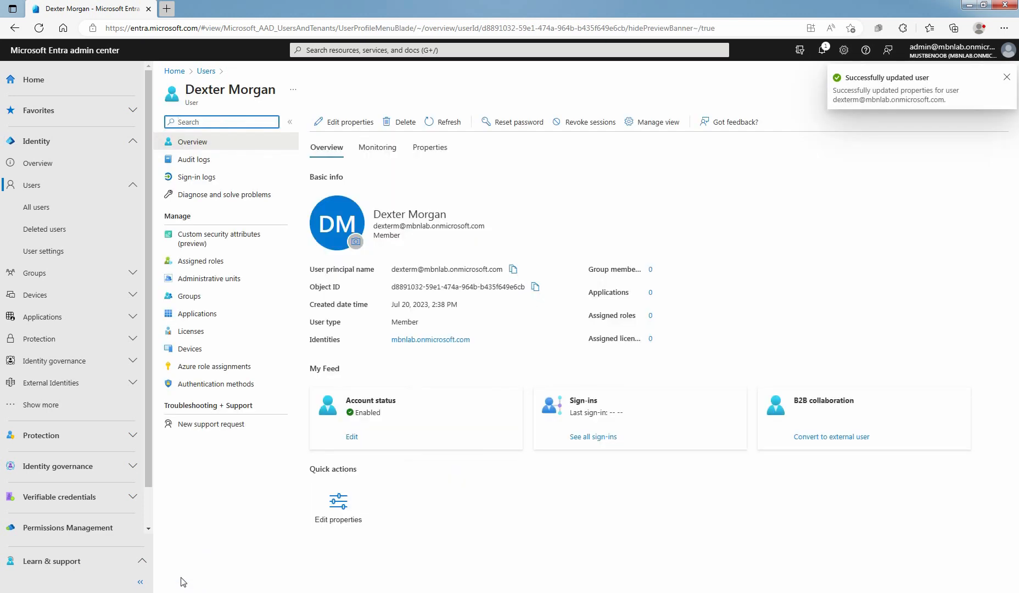
pyautogui.click(1008, 77)
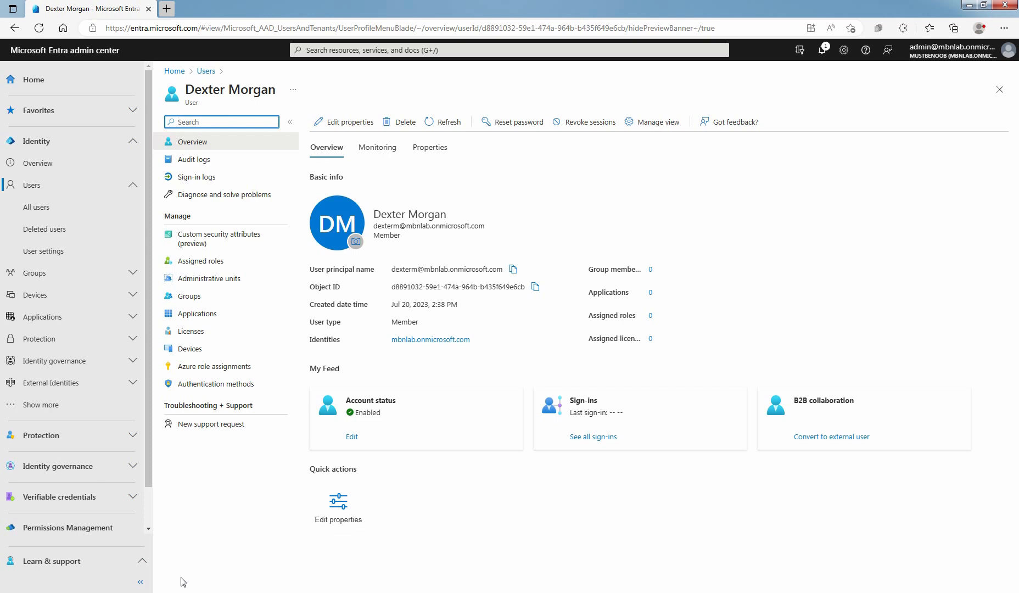
pyautogui.moveTo(328, 319)
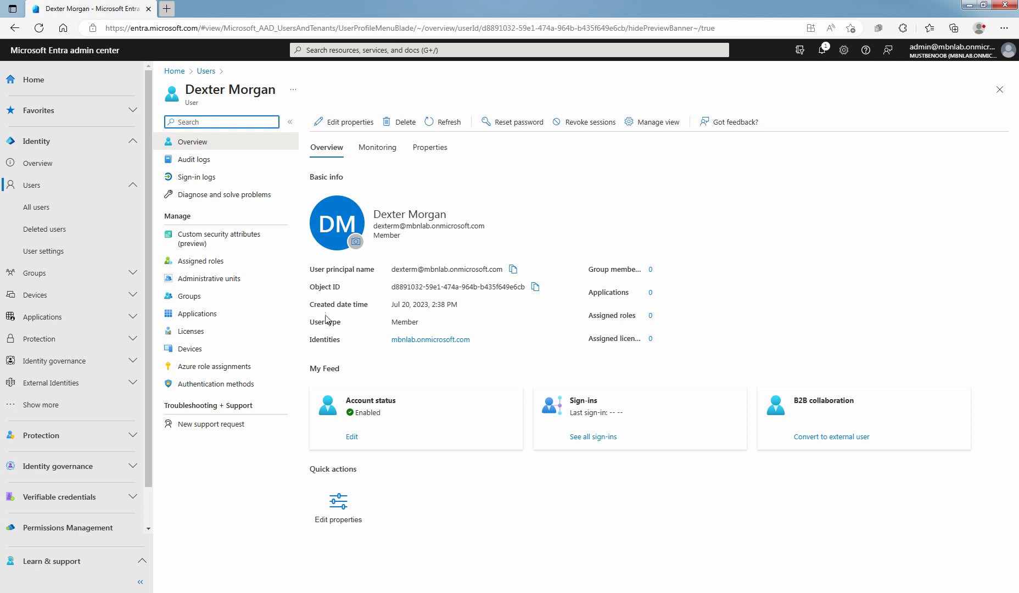
pyautogui.click(356, 242)
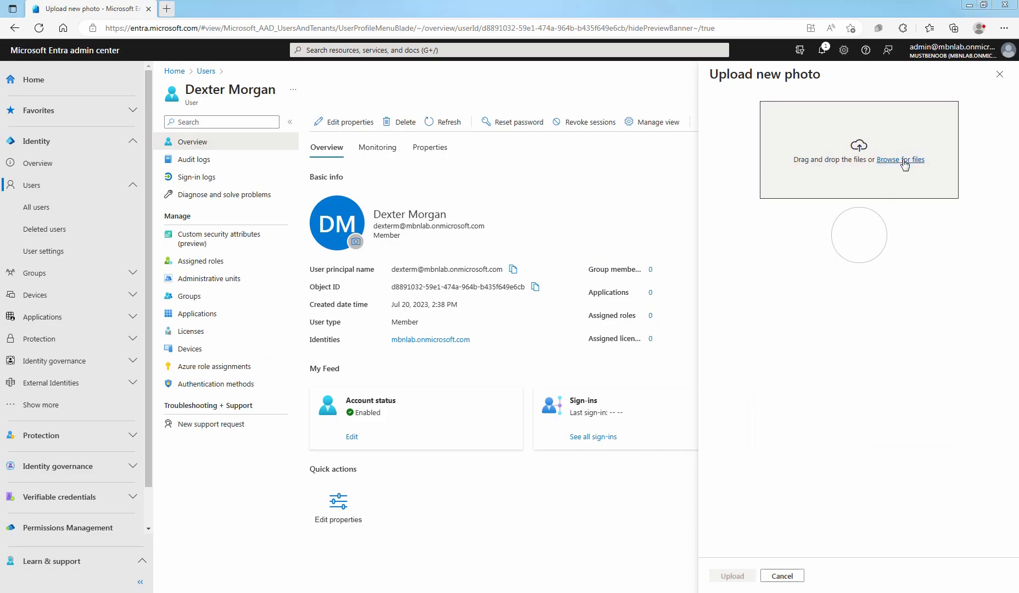
pyautogui.click(914, 159)
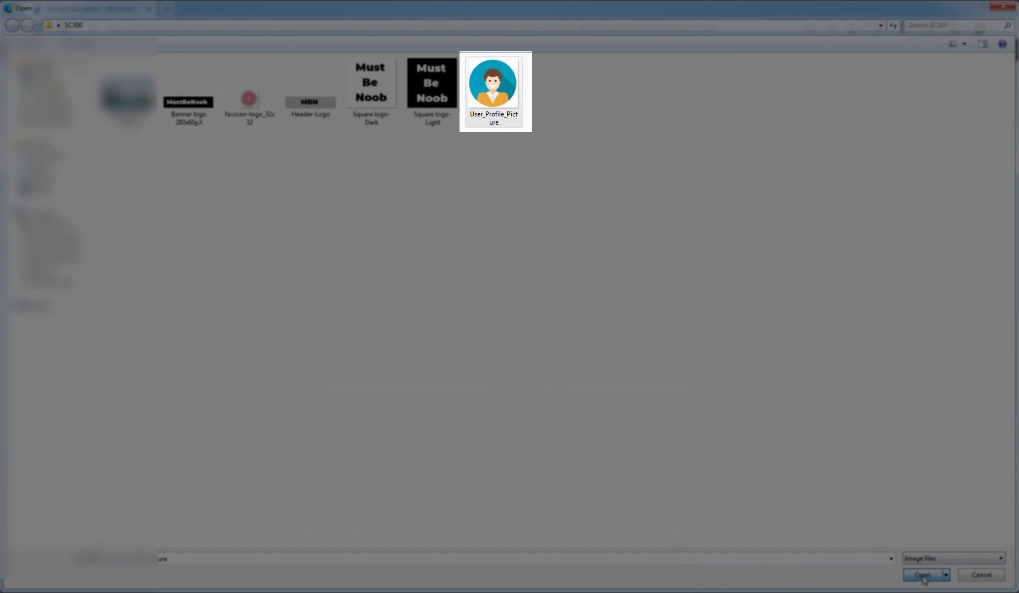
pyautogui.click(922, 575)
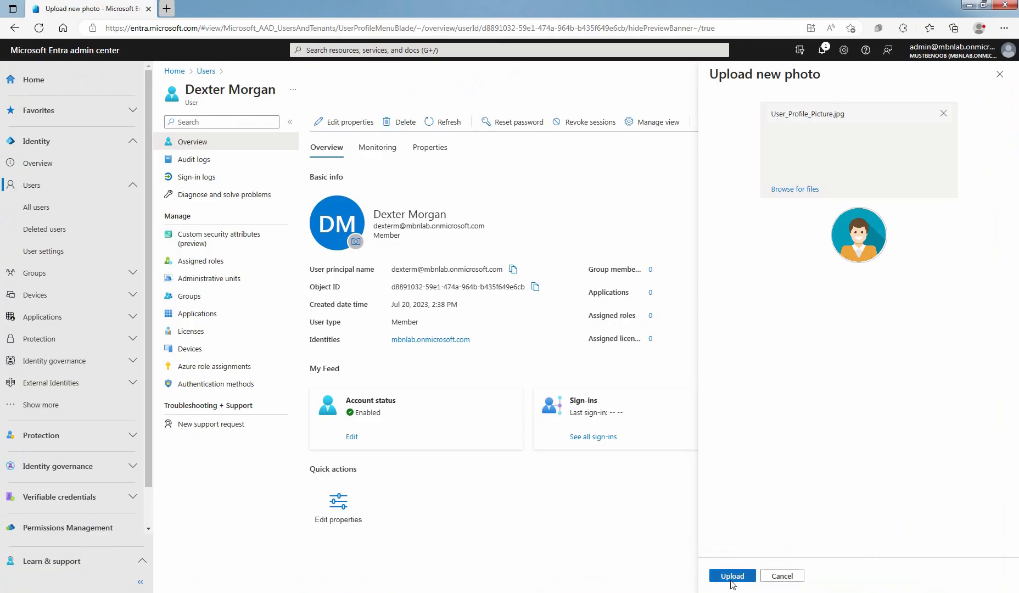
pyautogui.click(731, 575)
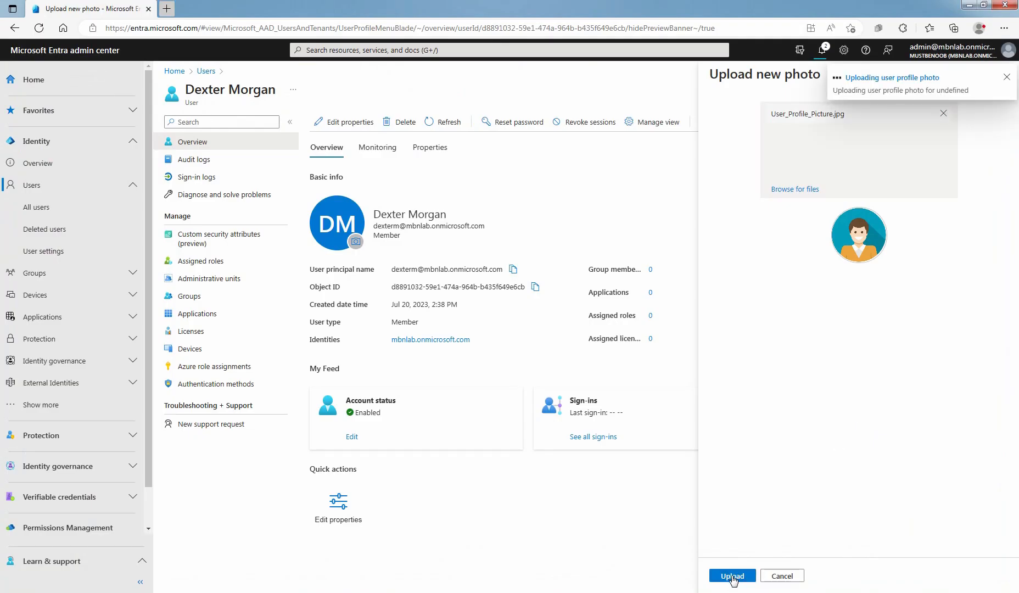
pyautogui.click(732, 576)
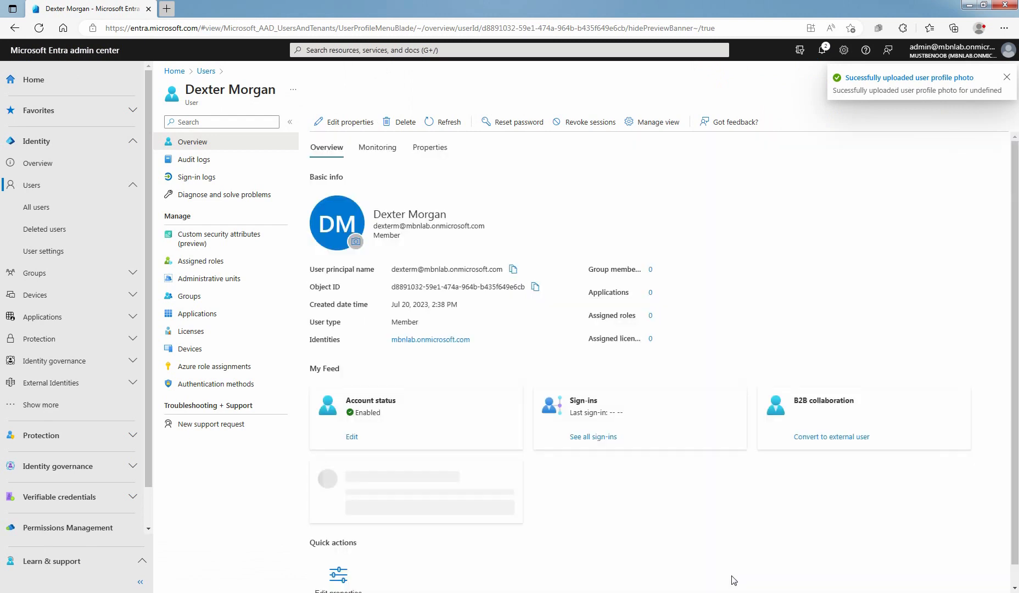
pyautogui.click(1007, 77)
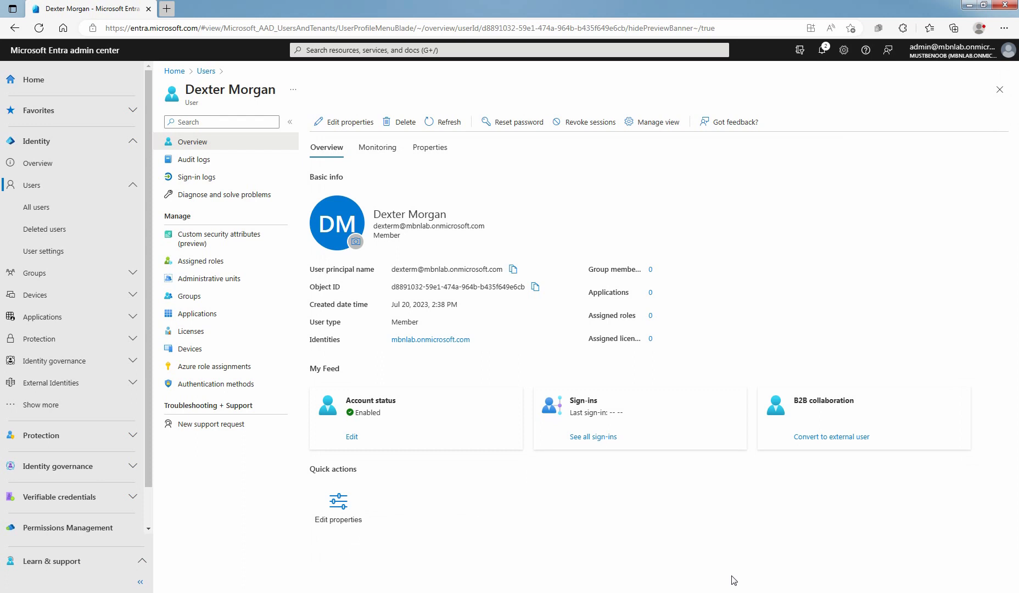
pyautogui.moveTo(484, 184)
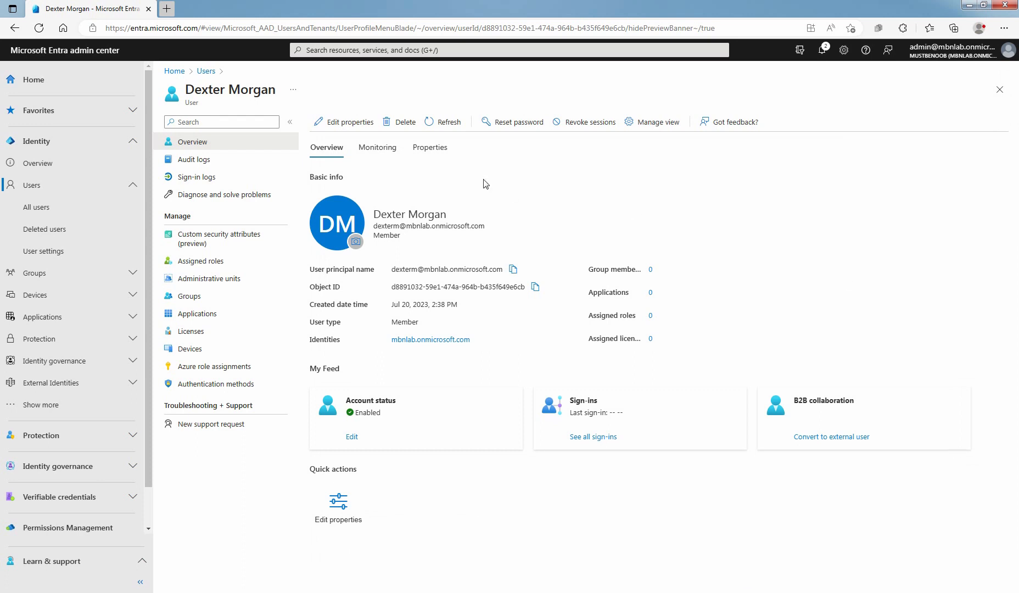
# Refresh Dexter Morgan's overview until the new photo shows, then return to All users
pyautogui.click(449, 121)
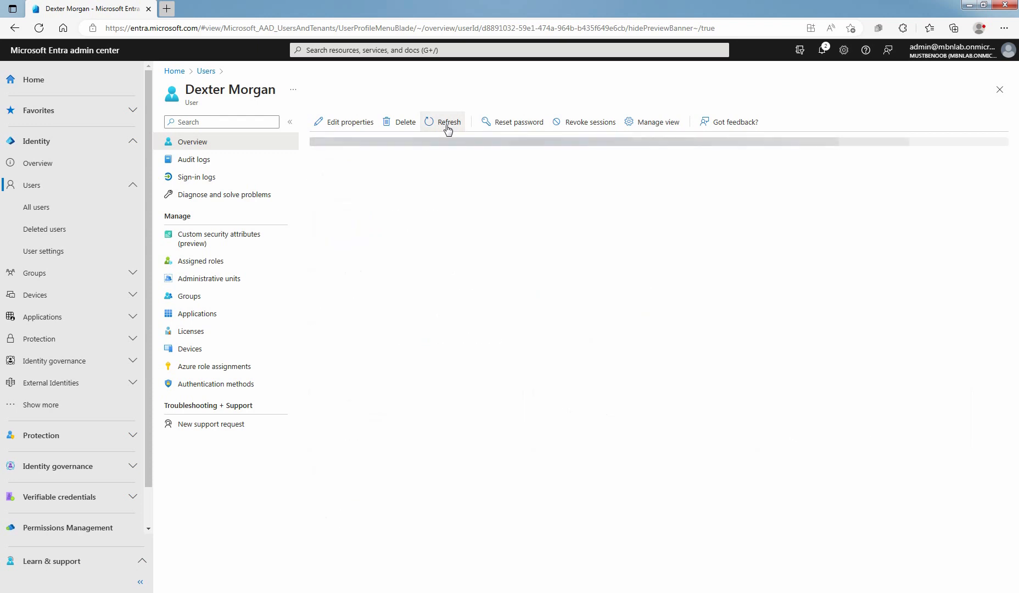
pyautogui.click(449, 122)
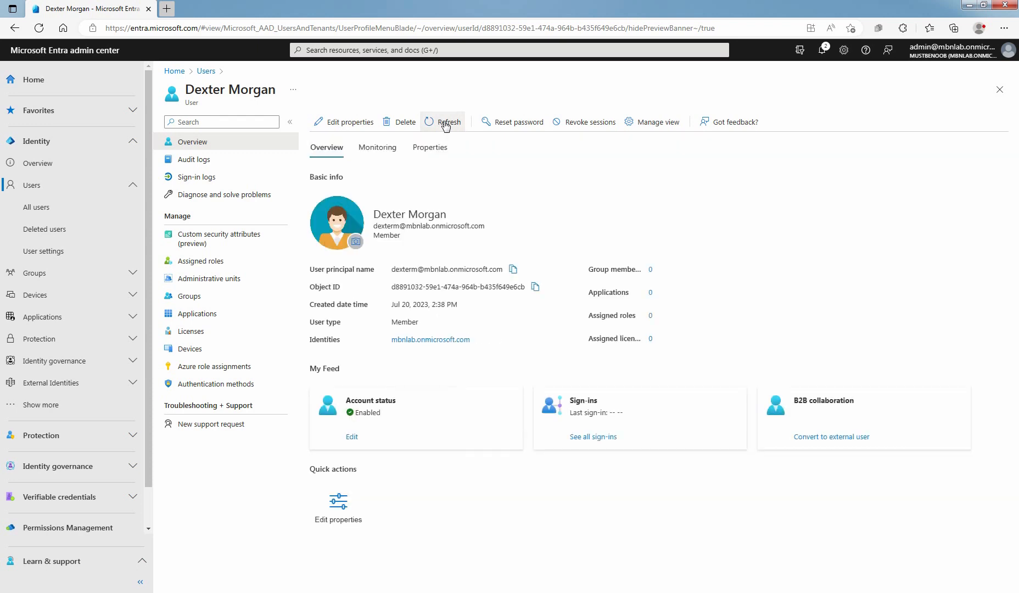
pyautogui.click(448, 121)
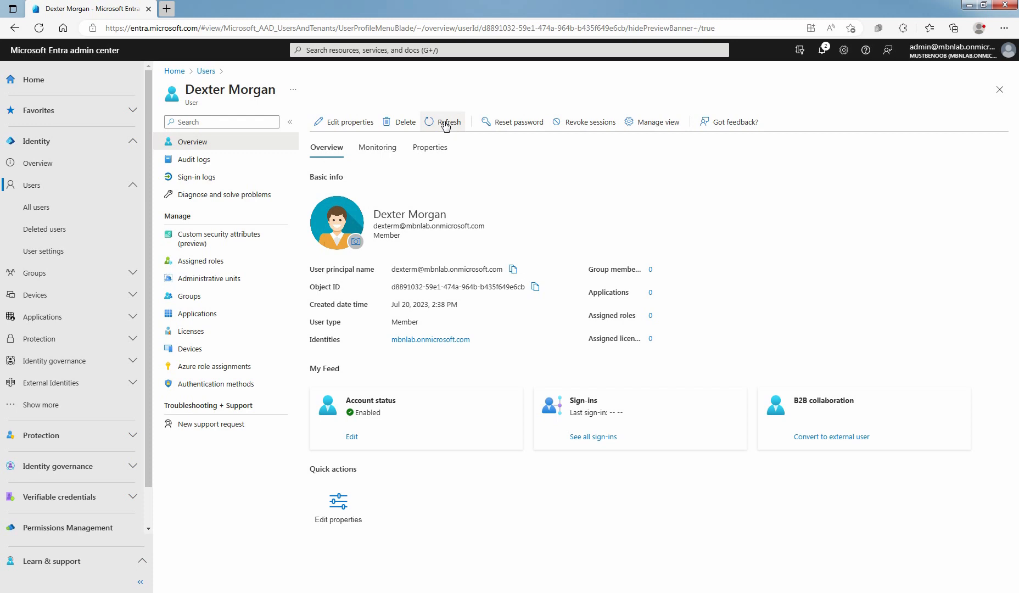
pyautogui.click(37, 207)
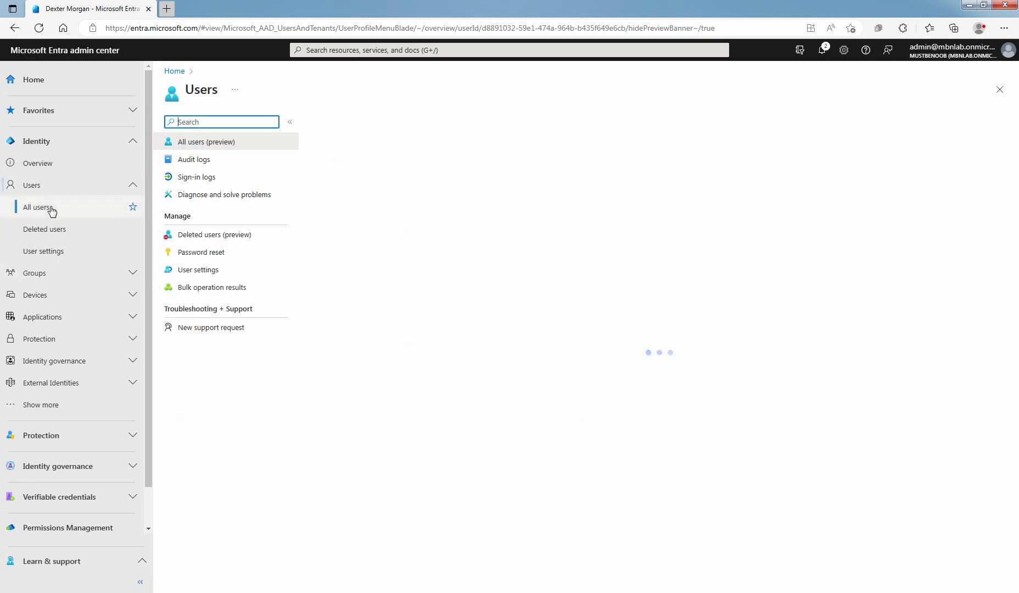